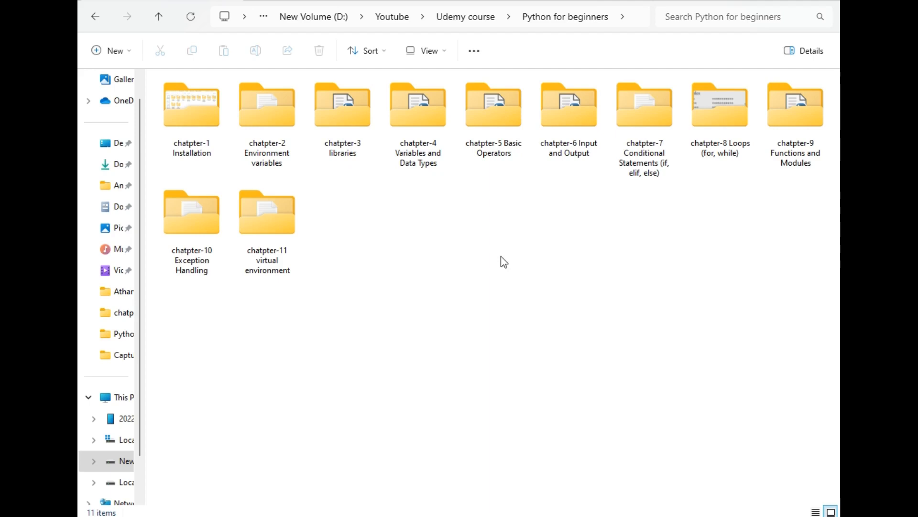
Open the chatpter-5 Basic Operators folder, view it as large icons, and open it in Visual Studio Code
double_click(493, 105)
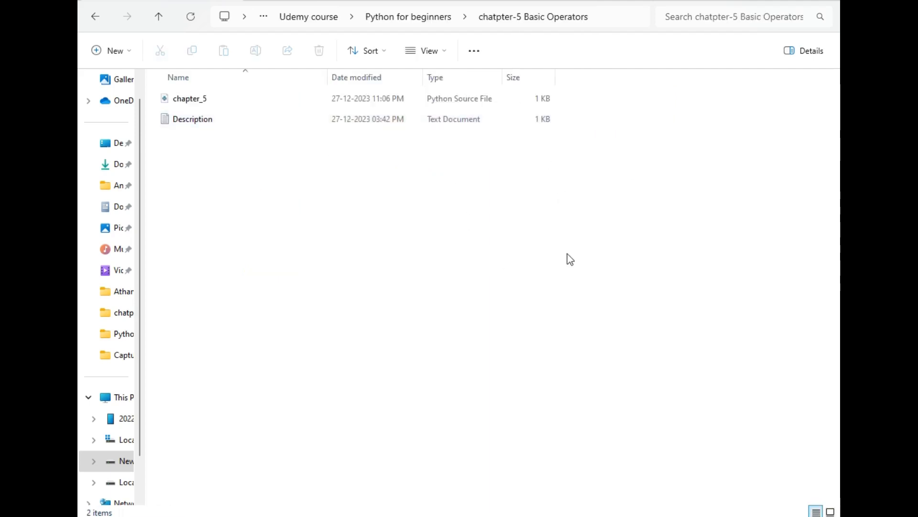
click(831, 511)
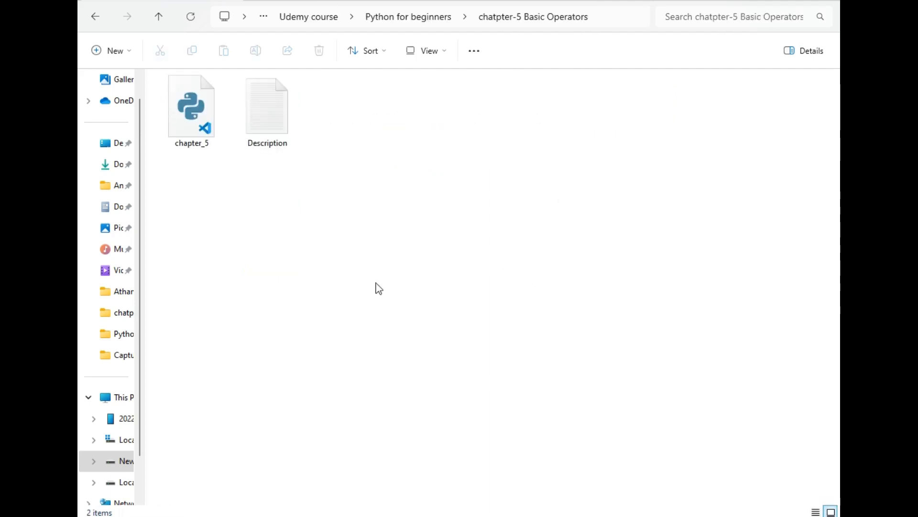
mouse_move(439, 241)
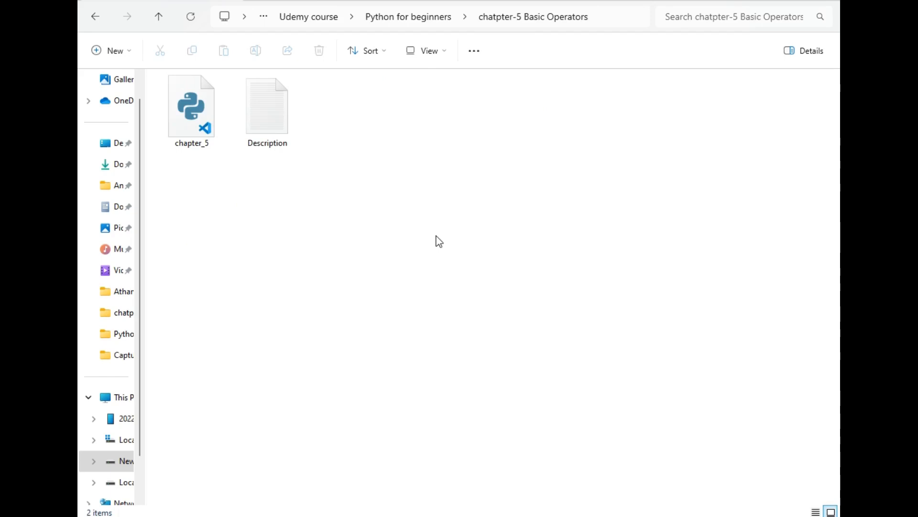
click(267, 109)
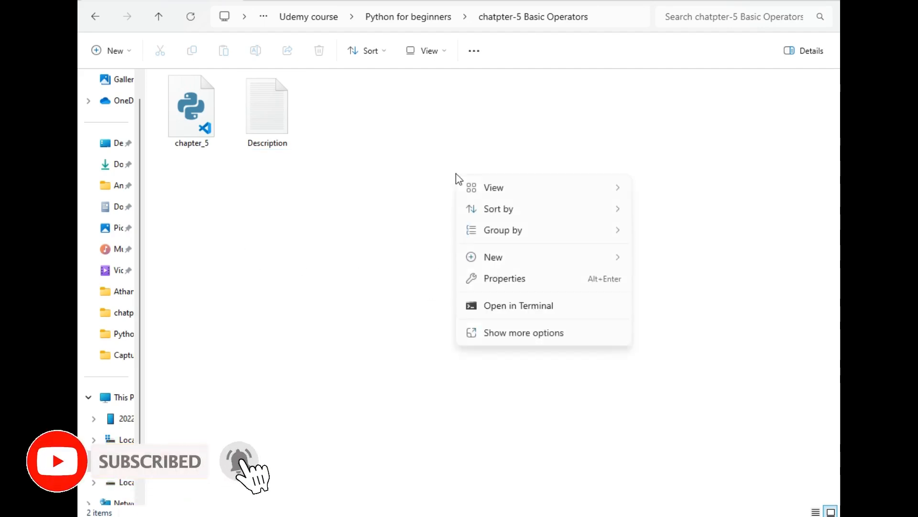
click(523, 332)
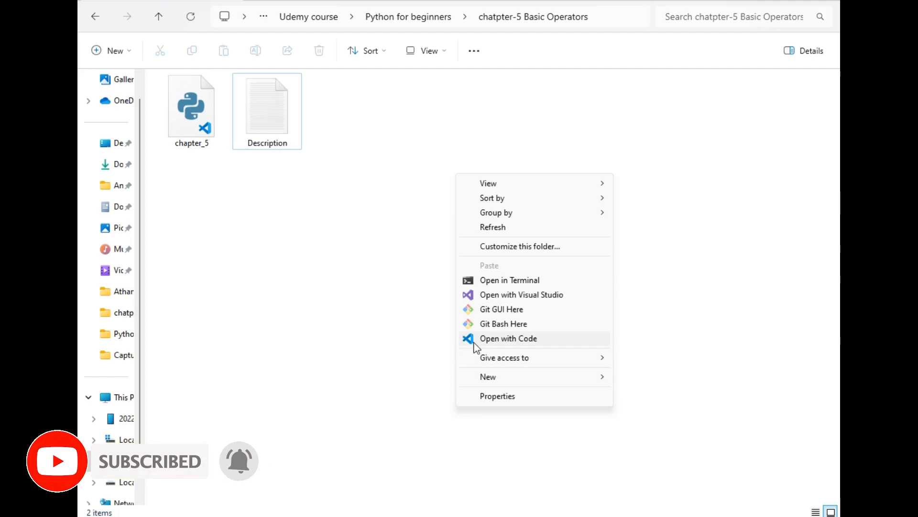
click(508, 338)
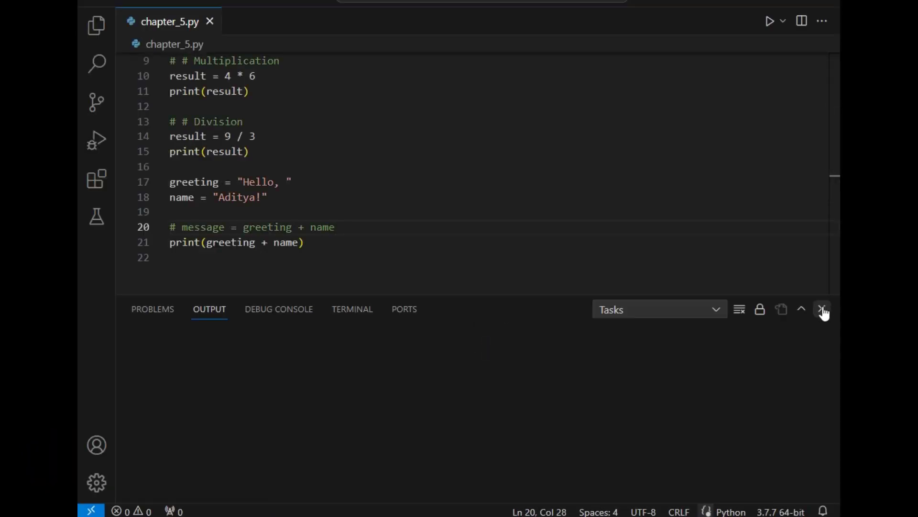
Close the Output panel, comment out lines 5–21 so only addition remains, and save
click(823, 309)
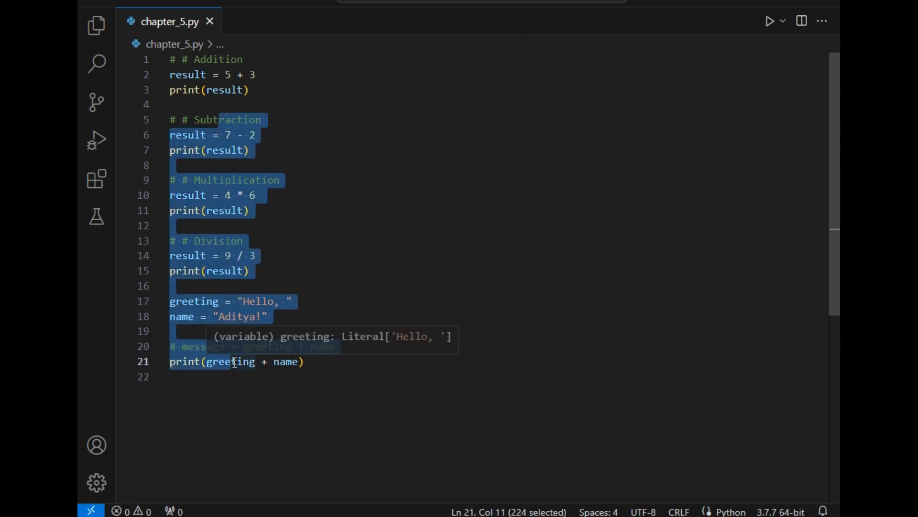
key(ctrl+/)
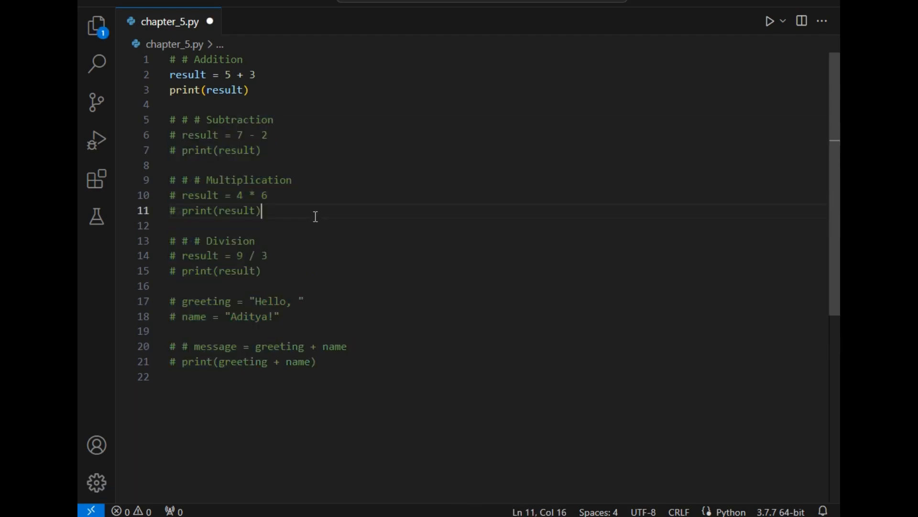
key(ctrl+s)
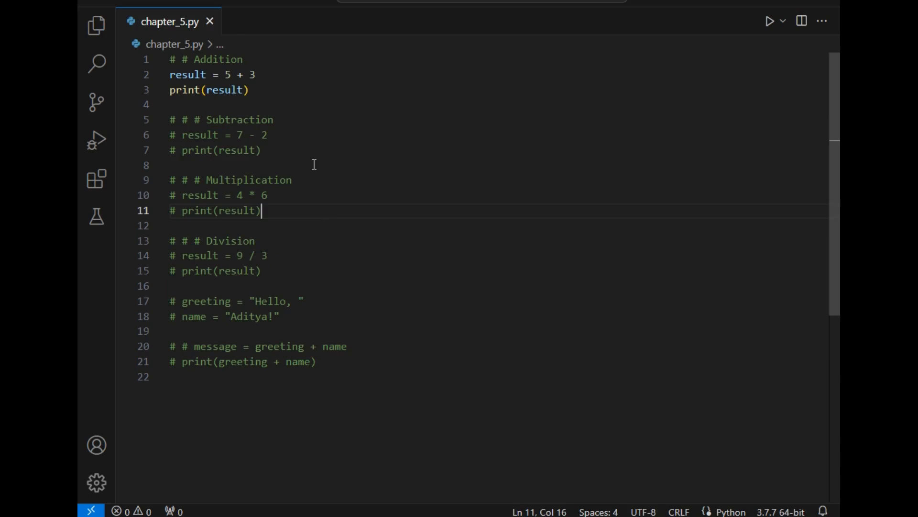
mouse_move(221, 206)
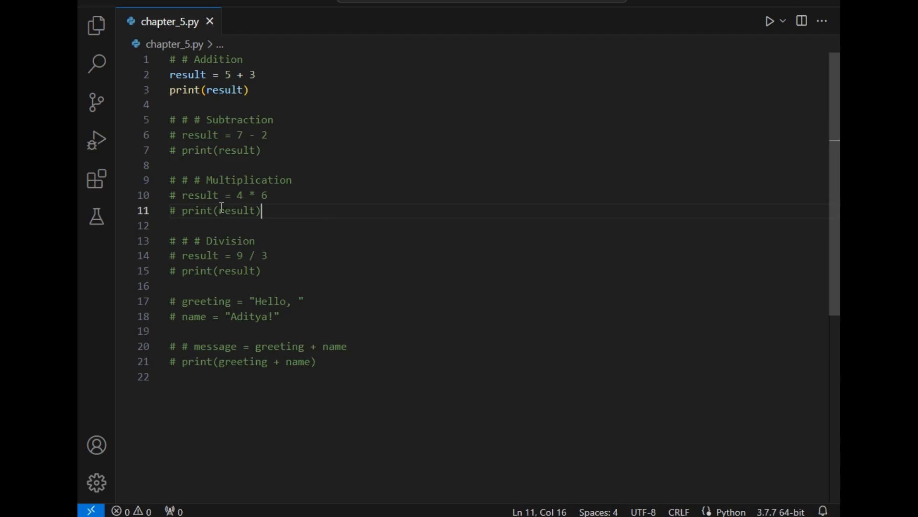
click(175, 211)
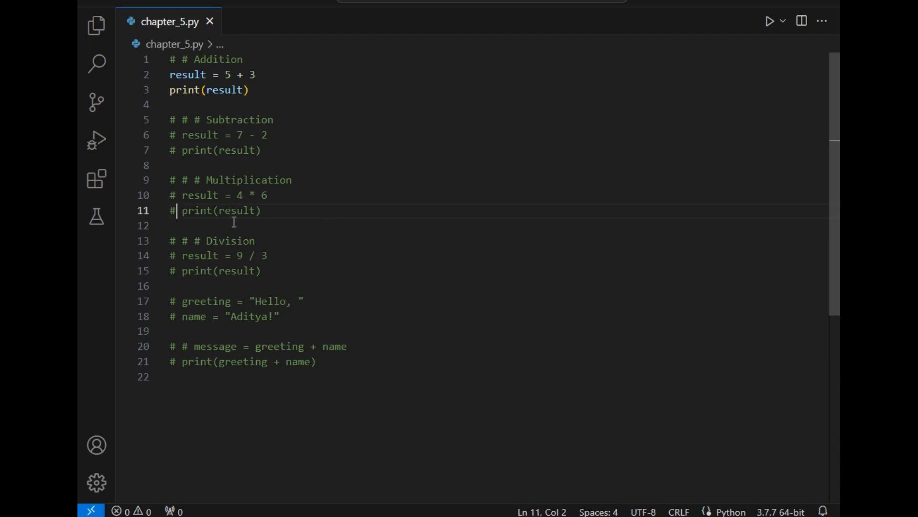
mouse_move(273, 221)
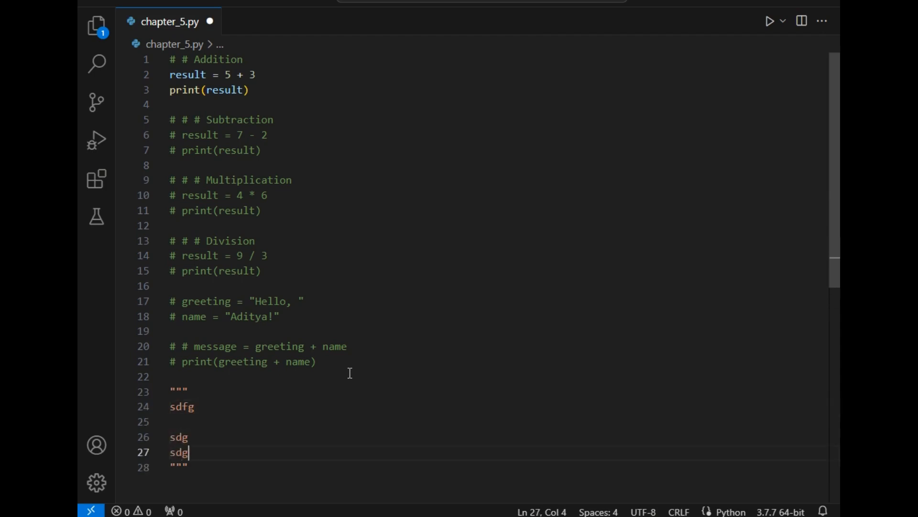
text(gr)
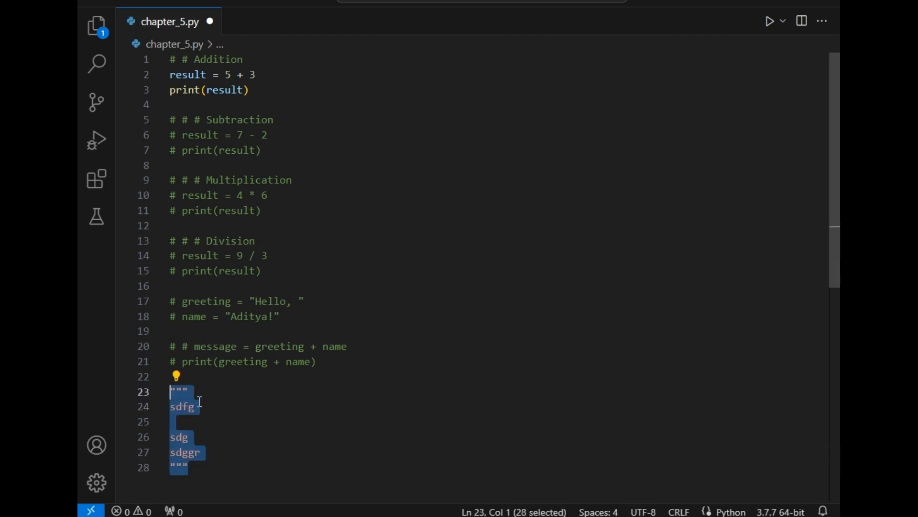
key(Delete)
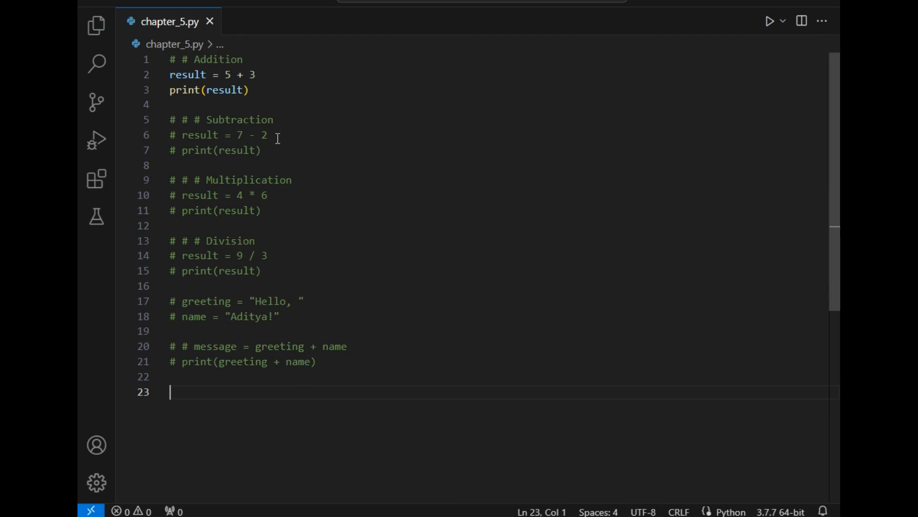
mouse_move(193, 75)
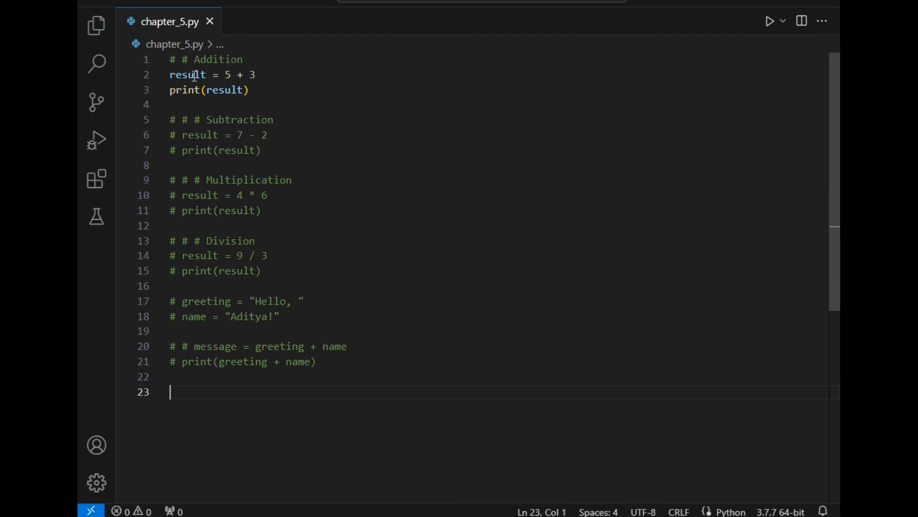
mouse_move(319, 98)
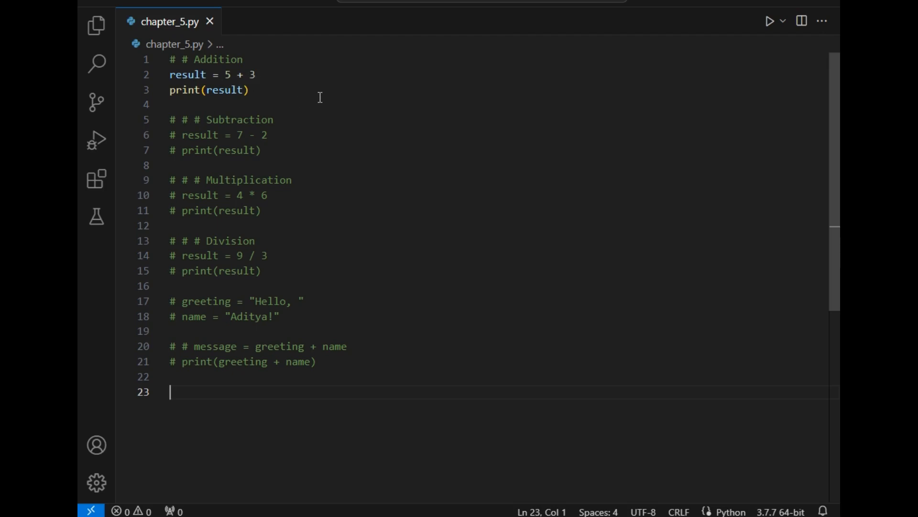
mouse_move(226, 70)
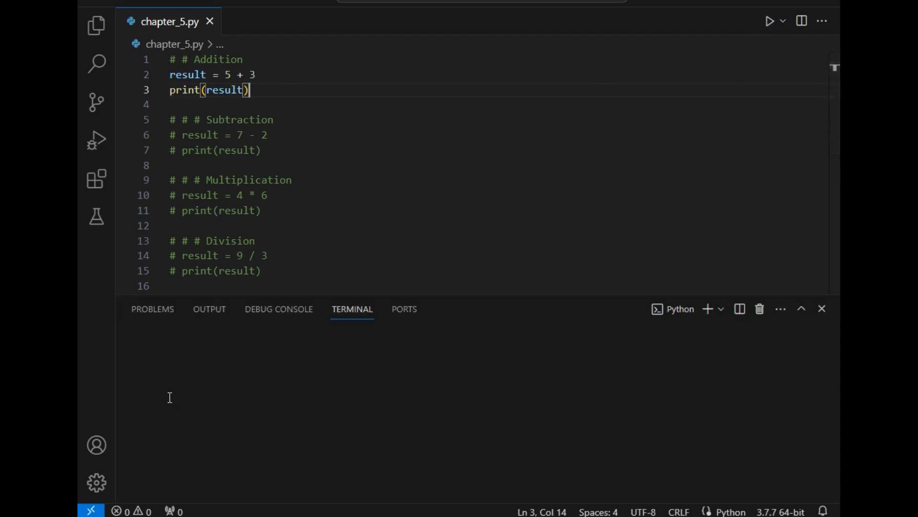
Run chapter_5.py, confirm the terminal prints 8, and close the terminal
click(770, 21)
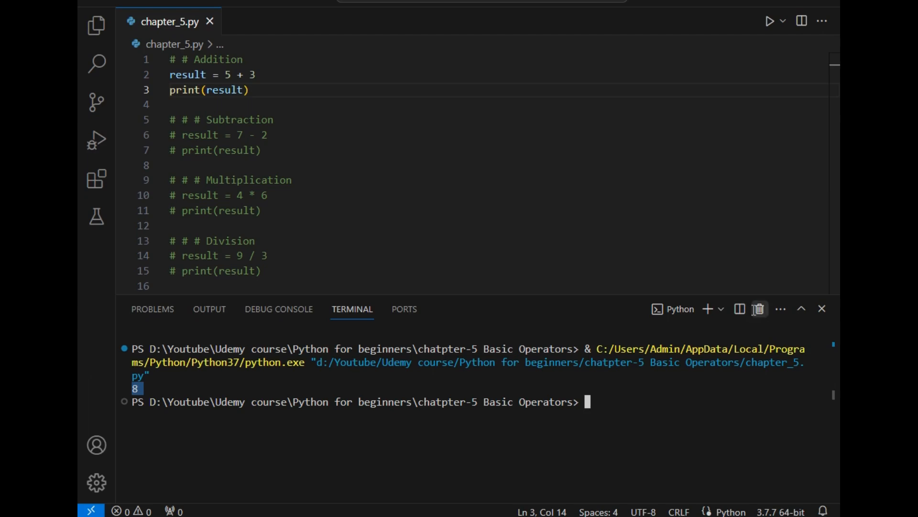
click(821, 308)
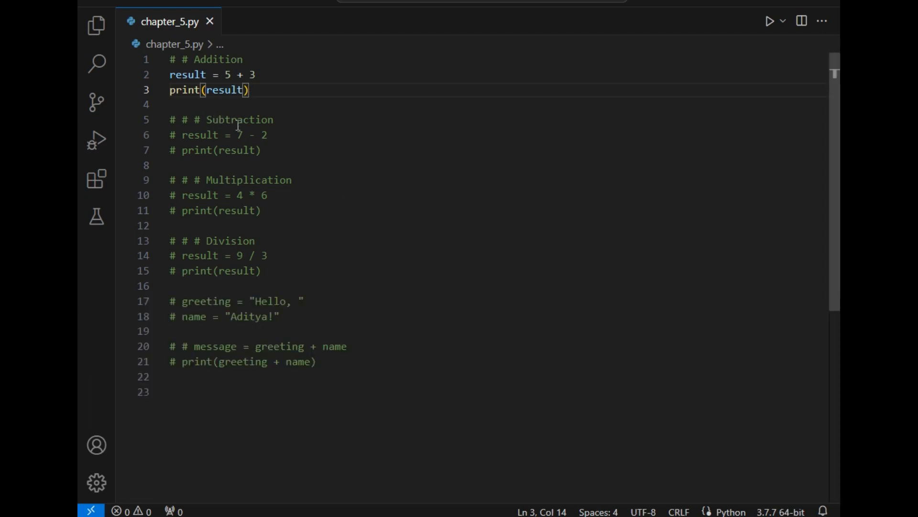
mouse_move(253, 139)
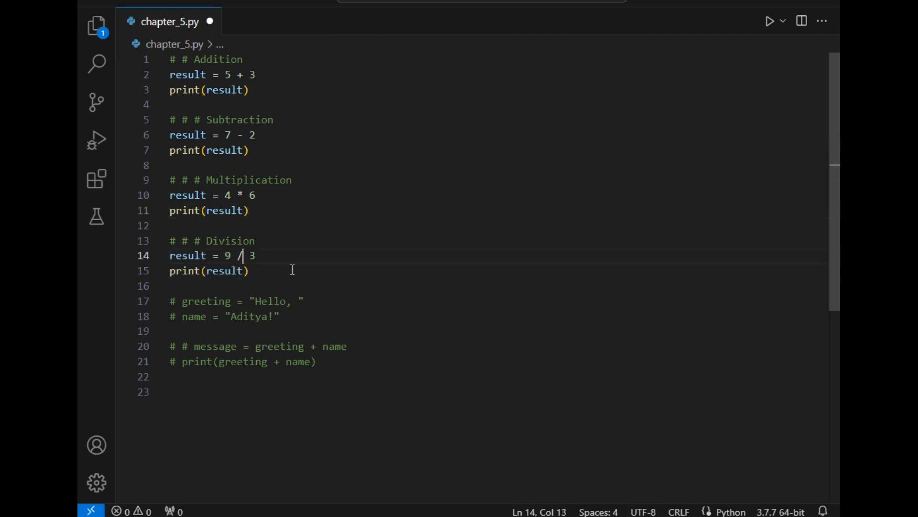
mouse_move(264, 260)
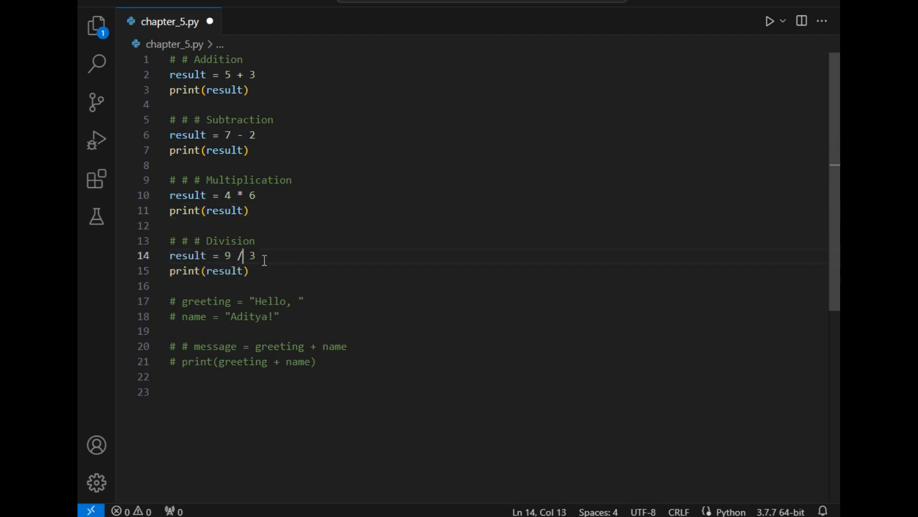
mouse_move(285, 261)
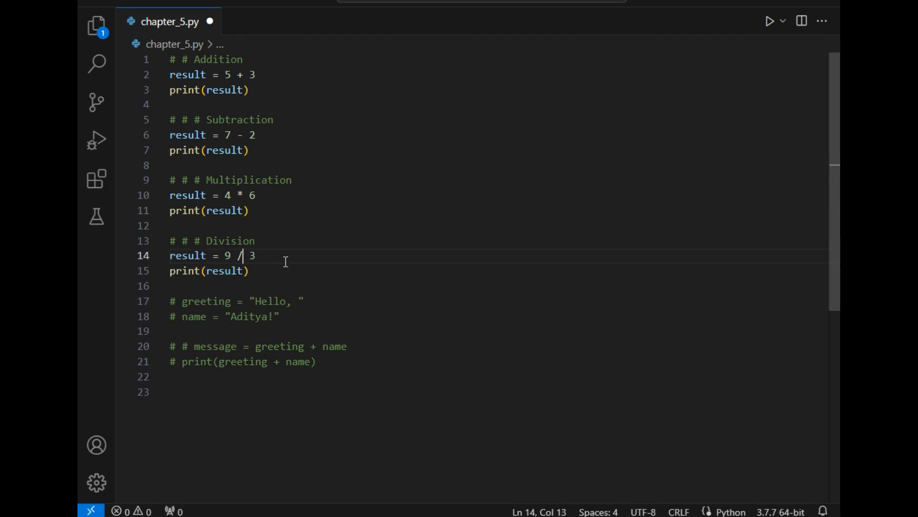
Save and run the script (8, 5, 24, 3.0), then change the division to 19 / 3
key(ctrl+s)
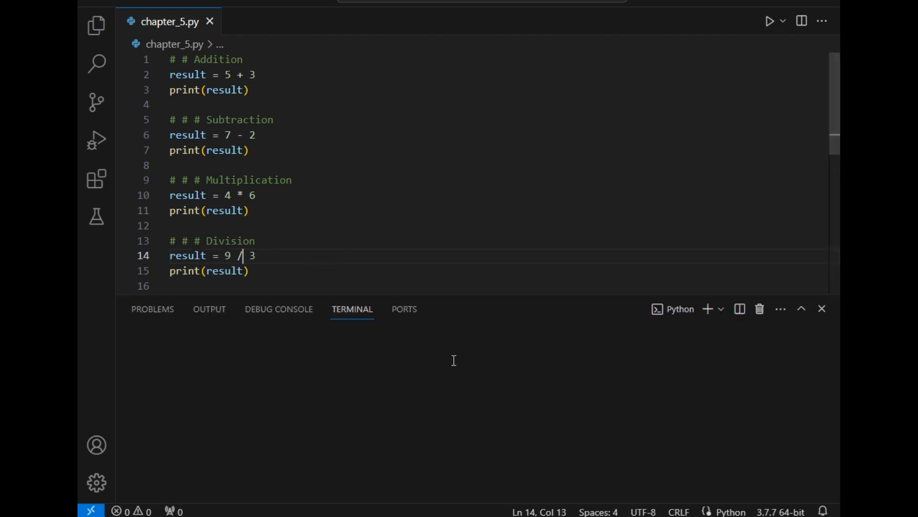
click(769, 21)
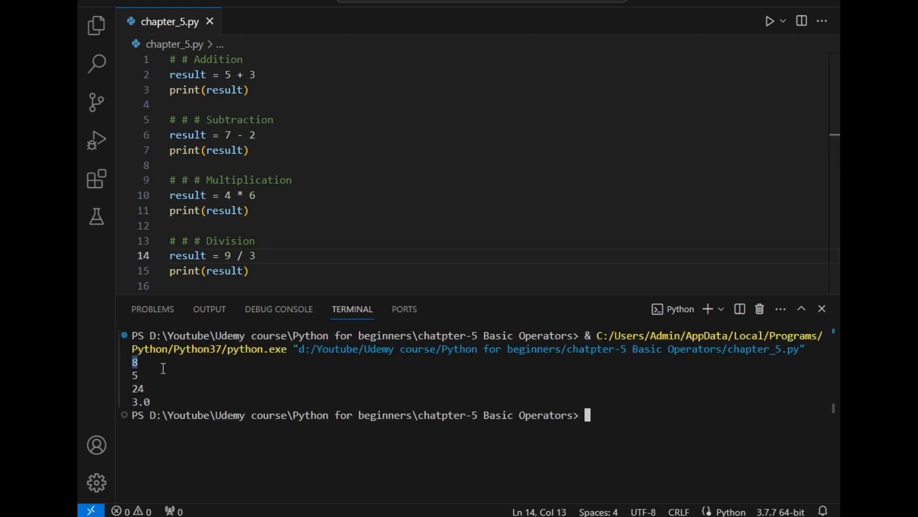
mouse_move(129, 337)
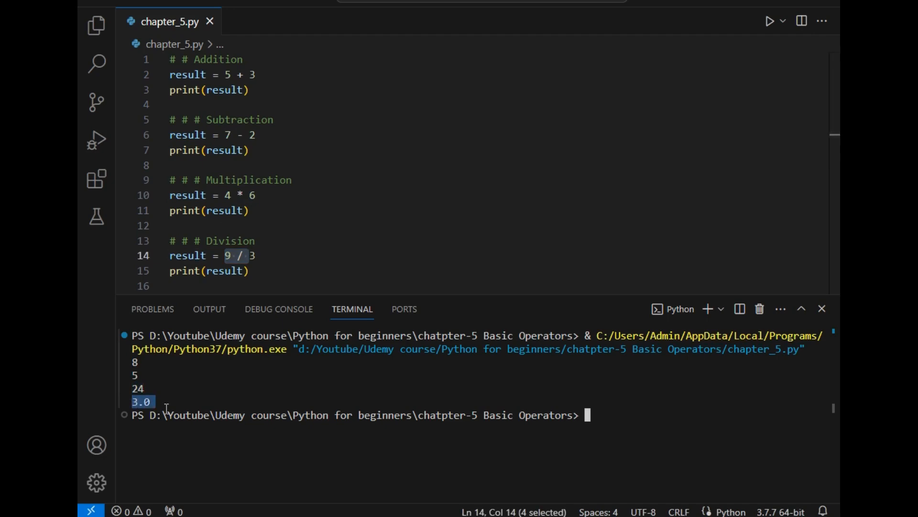
click(143, 402)
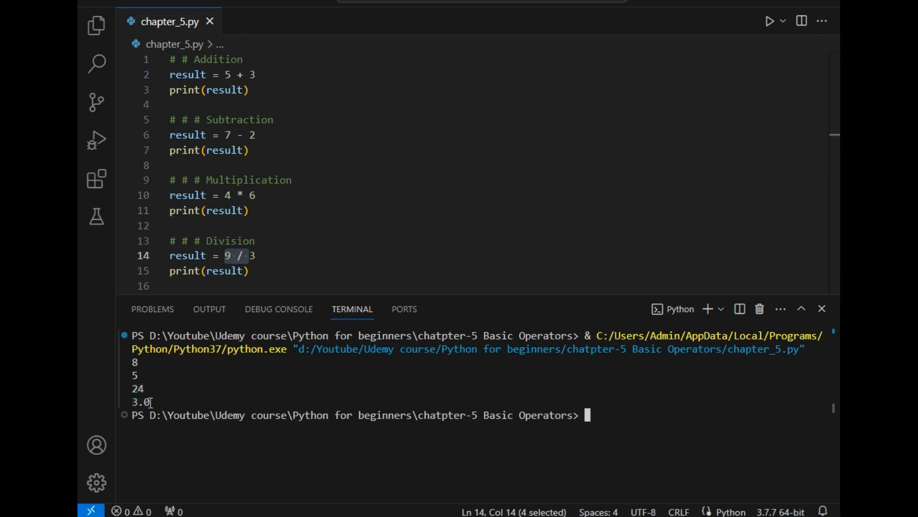
double_click(141, 401)
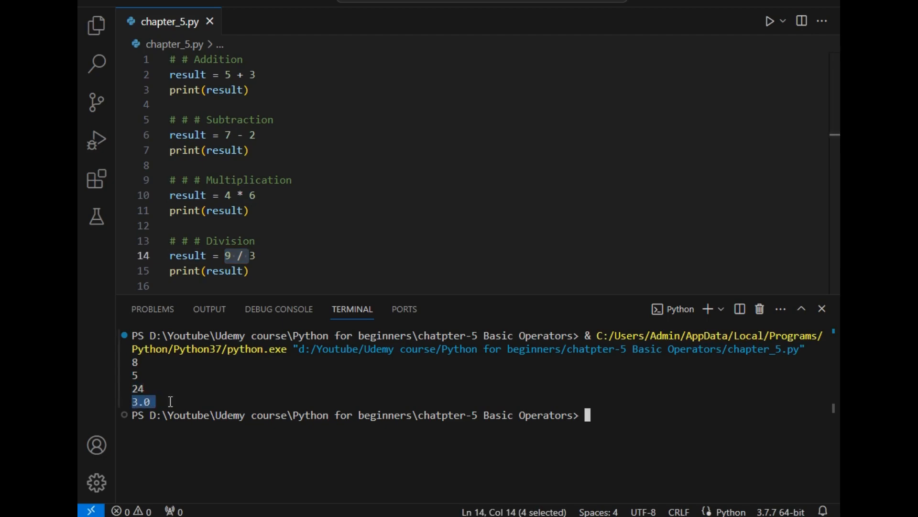
click(312, 256)
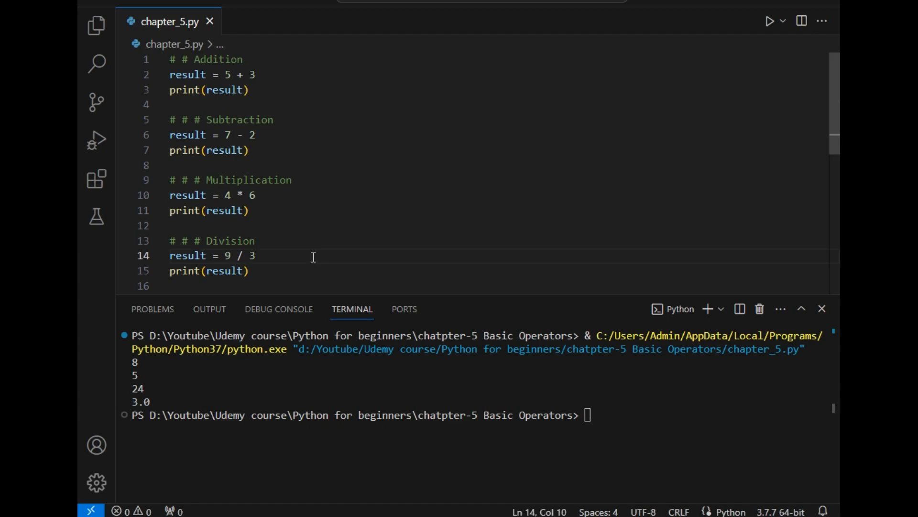
text(1)
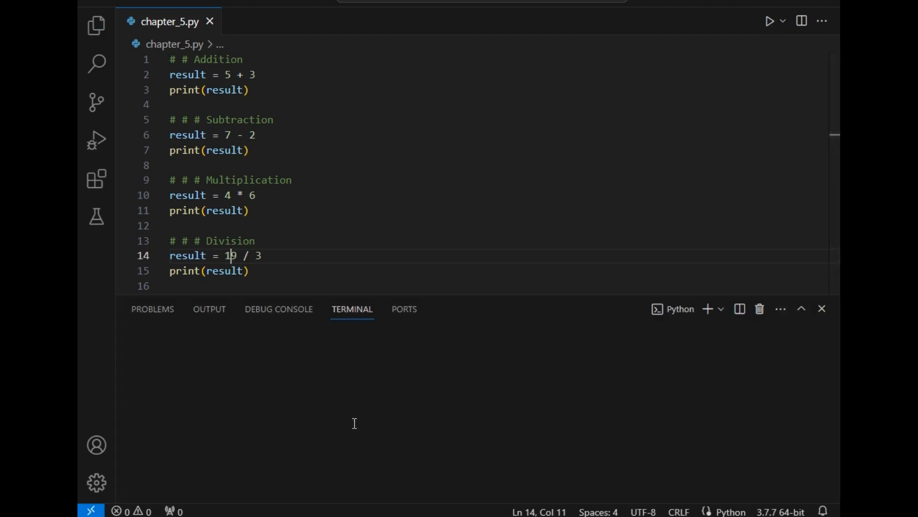
Rerun the script so 19 / 3 prints 6.333333333333333, then scroll to the string lines
click(769, 21)
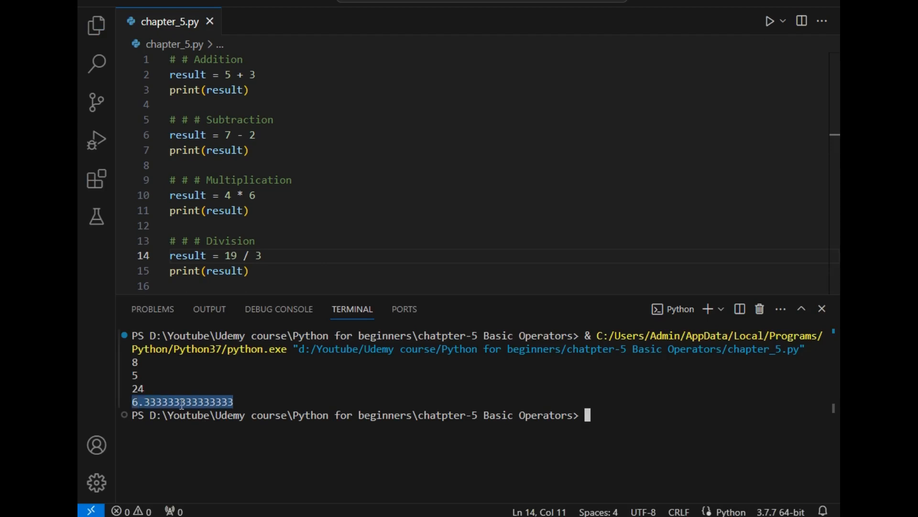
click(254, 402)
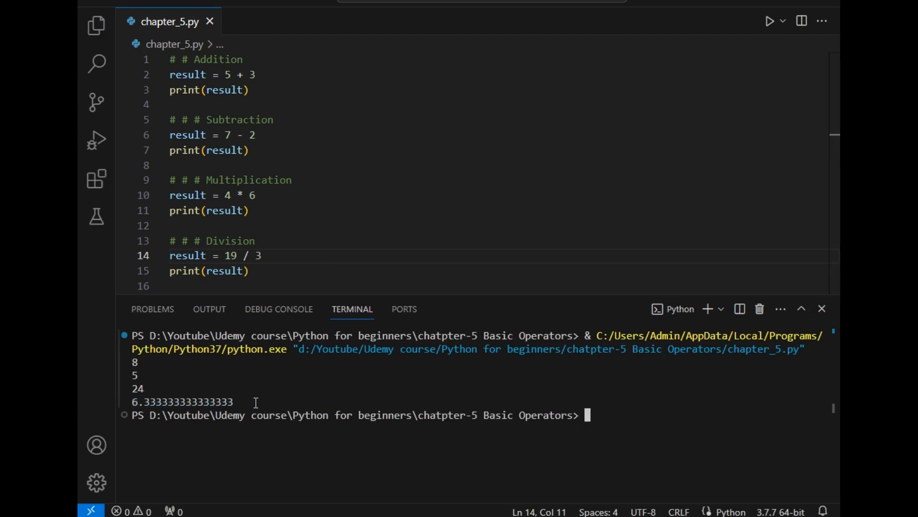
mouse_move(452, 256)
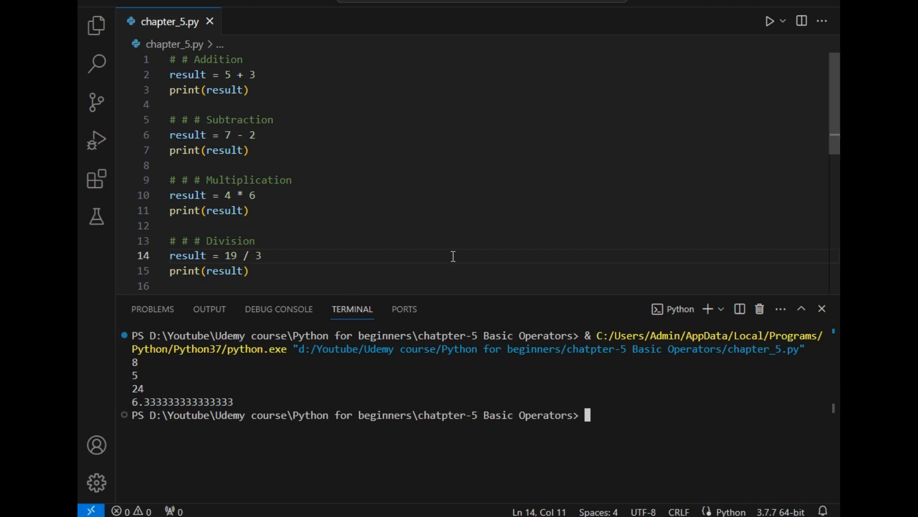
scroll(down, 3)
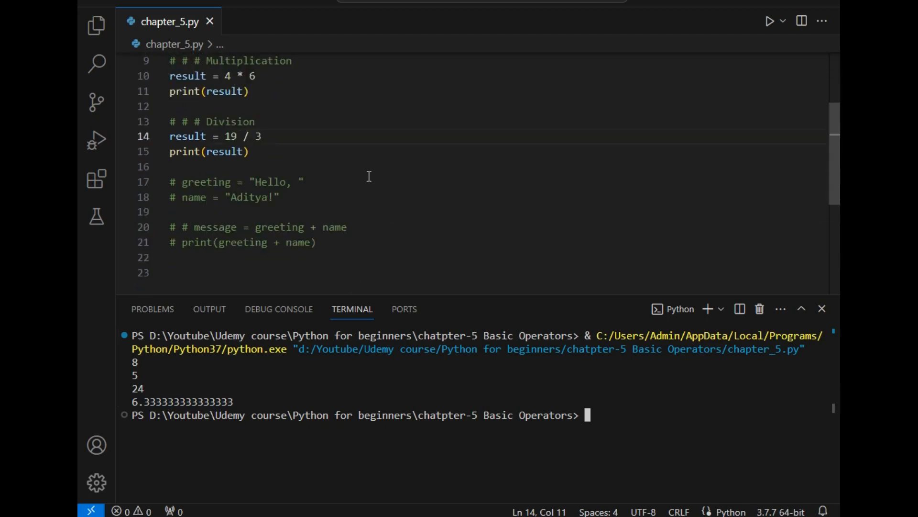
mouse_move(388, 222)
text(print(message)
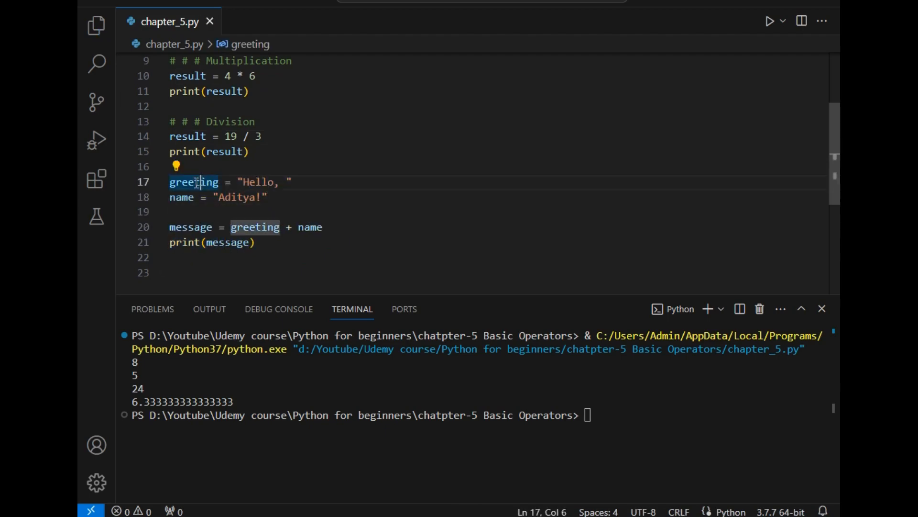
Run the uncommented greeting code to print 'Hello, Aditya!', switch to print(greeting + name), and kill the terminal
click(188, 197)
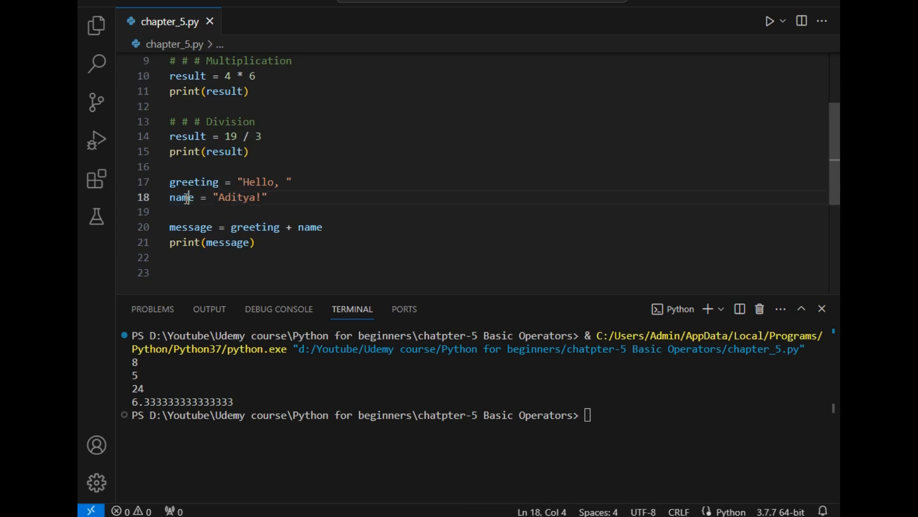
double_click(180, 196)
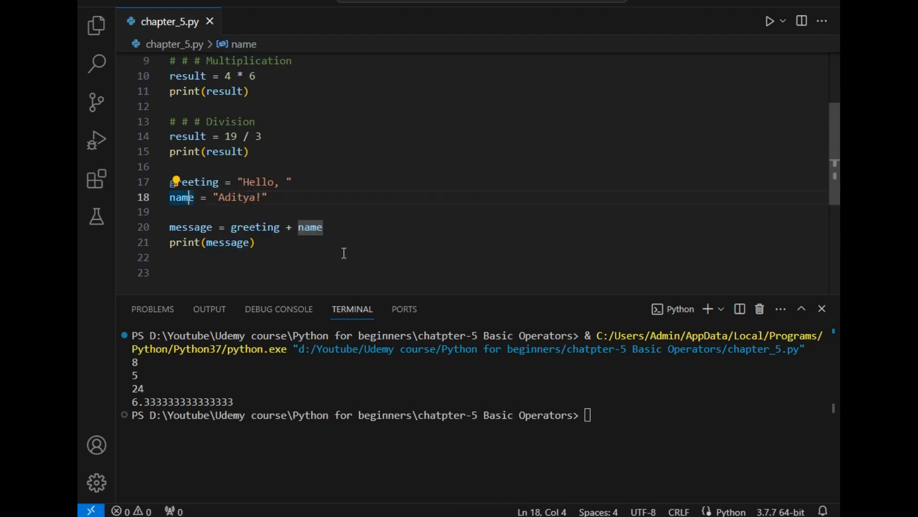
mouse_move(278, 225)
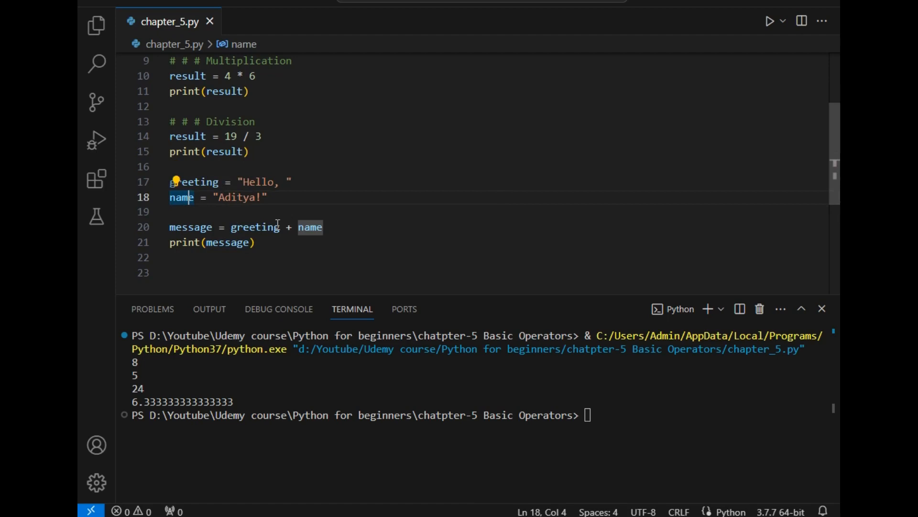
scroll(up, 3)
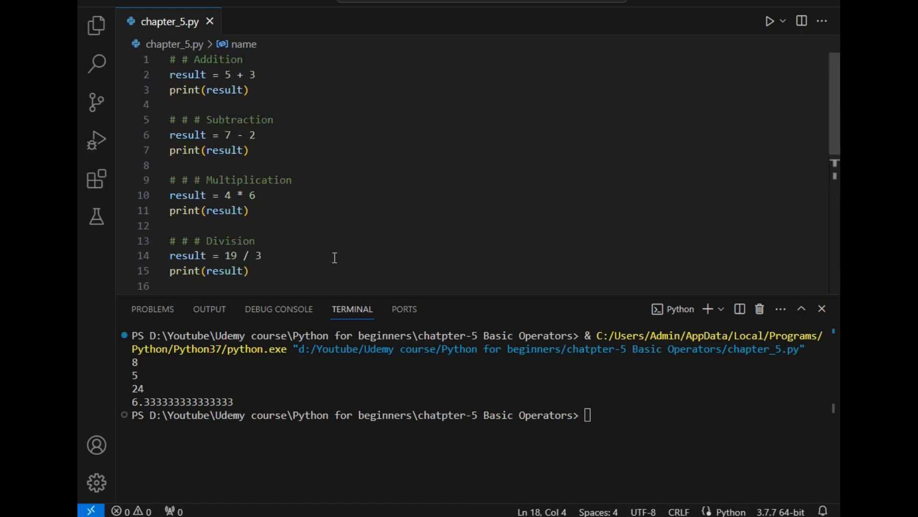
scroll(down, 3)
text(print(message))
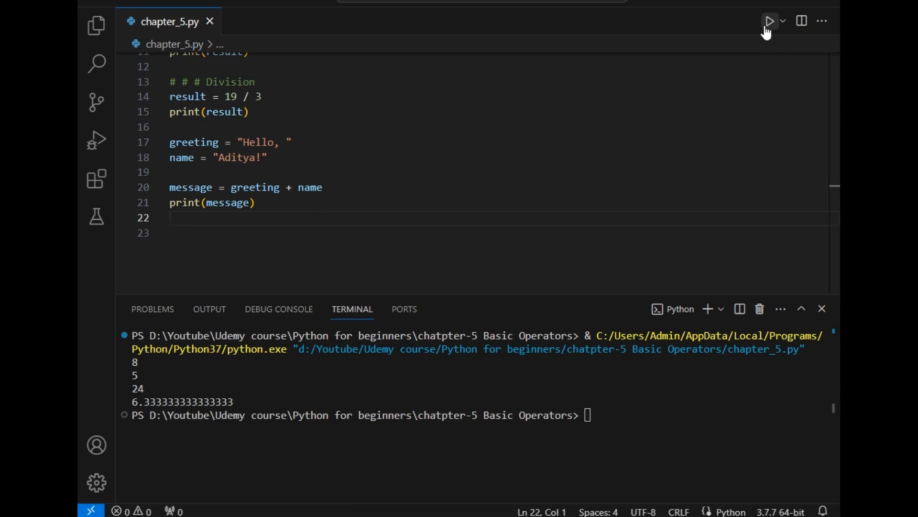
click(770, 22)
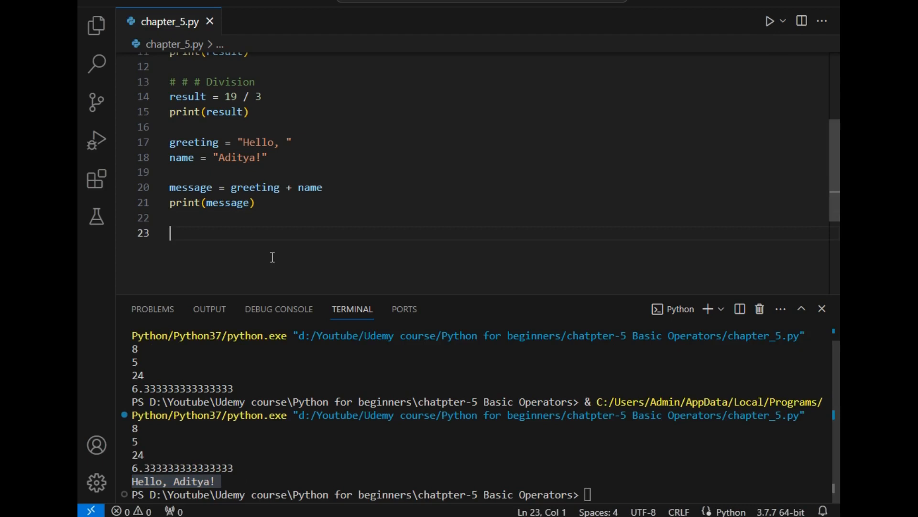
mouse_move(230, 197)
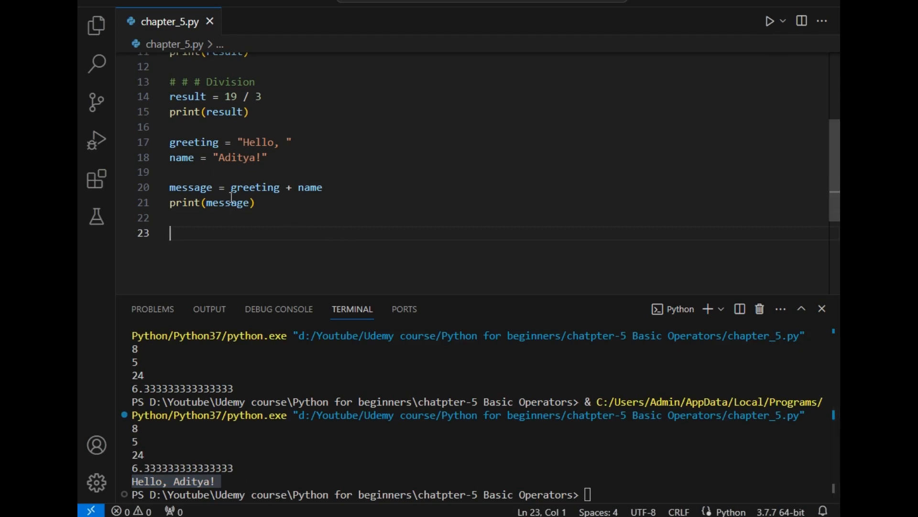
drag(231, 188, 298, 187)
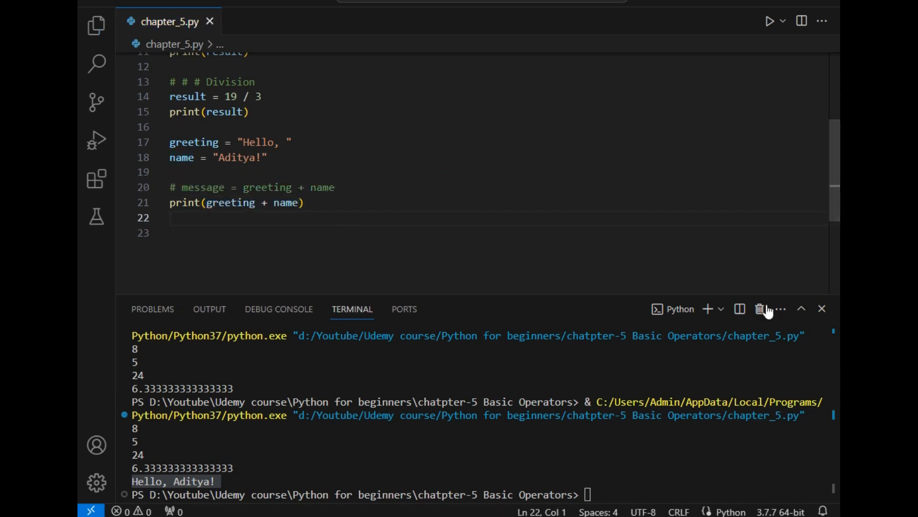
click(759, 308)
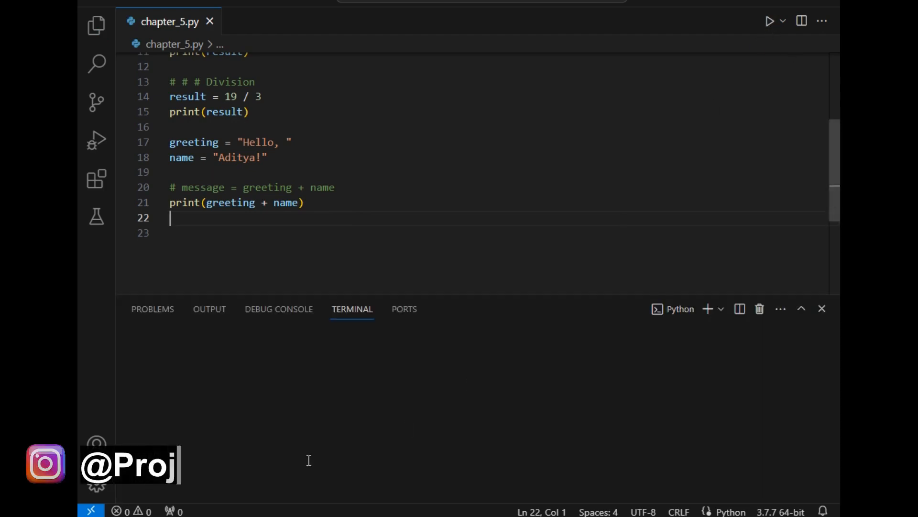